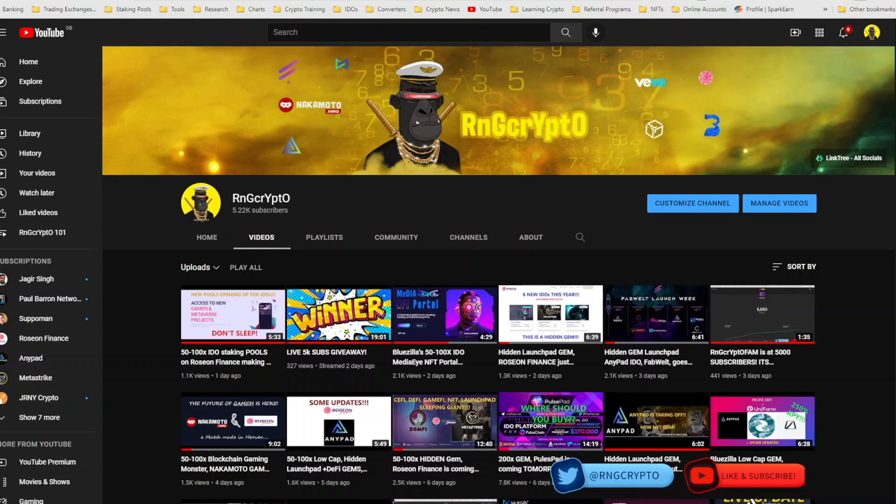
pyautogui.moveTo(831, 152)
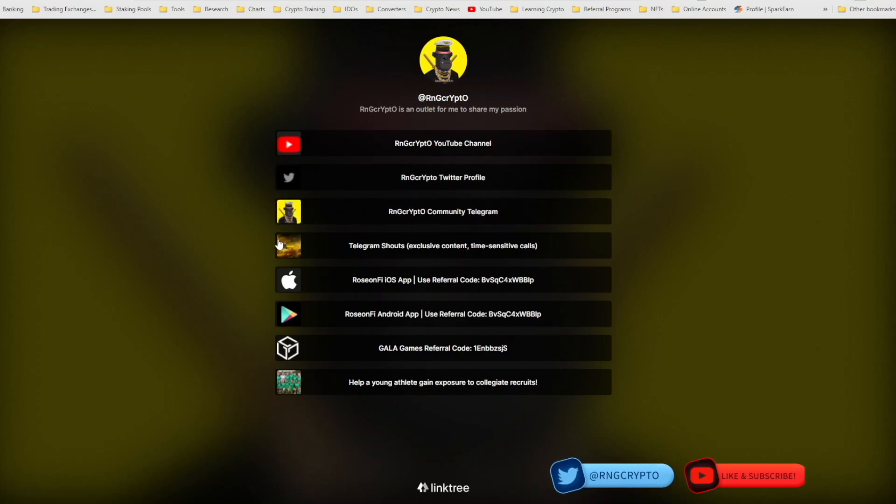
pyautogui.moveTo(422, 250)
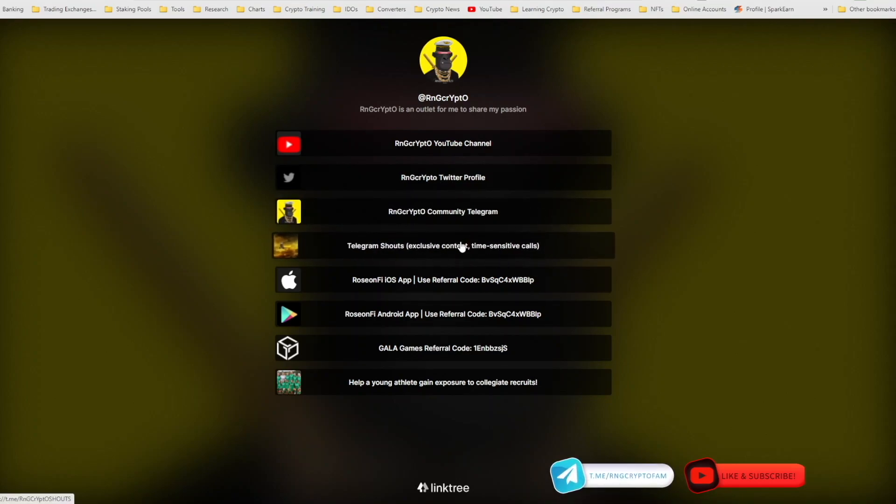
pyautogui.moveTo(434, 354)
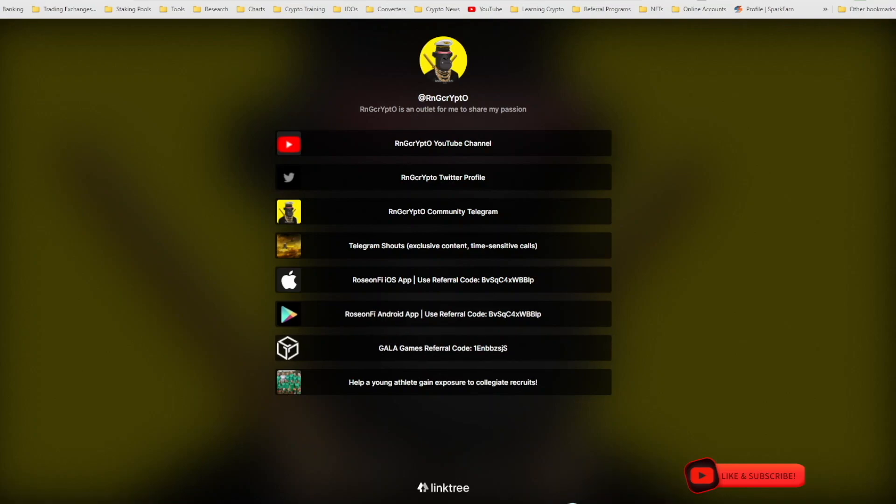
# Switch to the TradingView GALAUSDT 1h chart showing the 129.70% surge measurement.
pyautogui.click(442, 143)
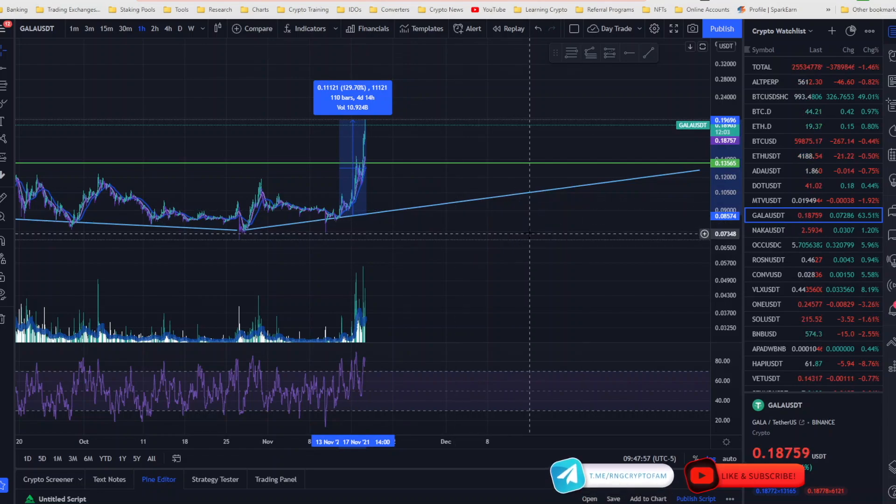
pyautogui.moveTo(382, 234)
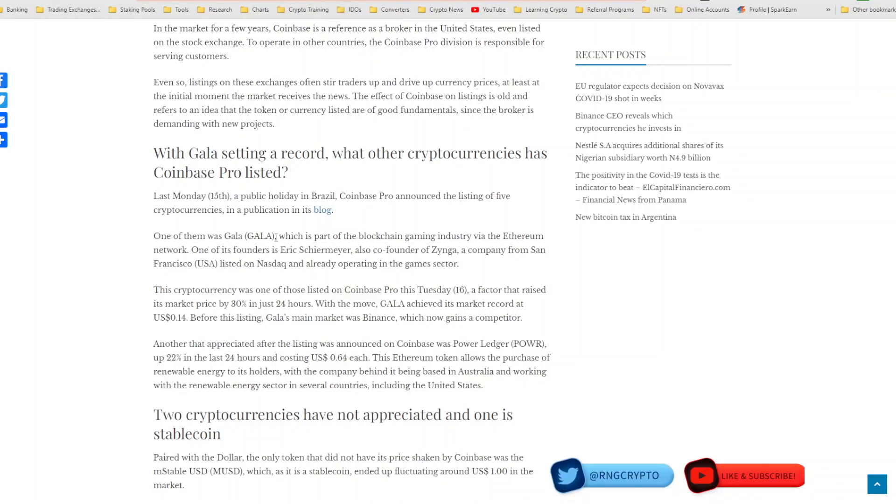
pyautogui.moveTo(275, 230)
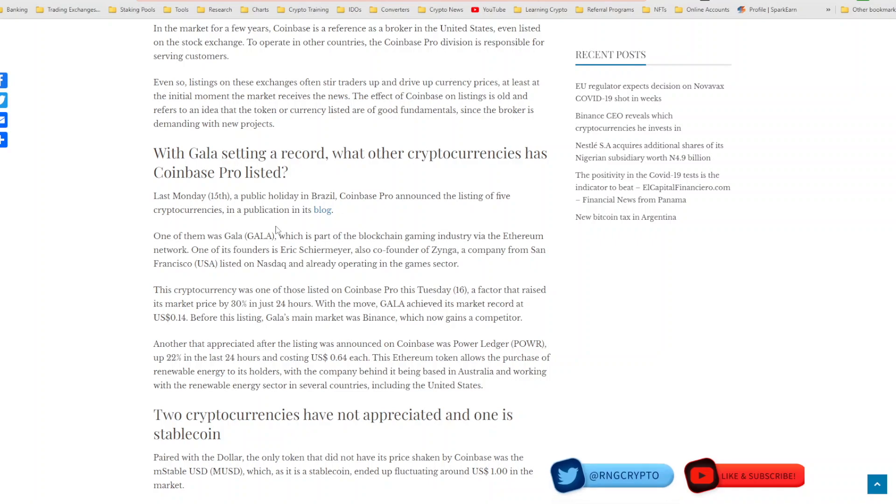
# Bring up the news article on GALA's record after its Coinbase Pro listing.
pyautogui.click(322, 209)
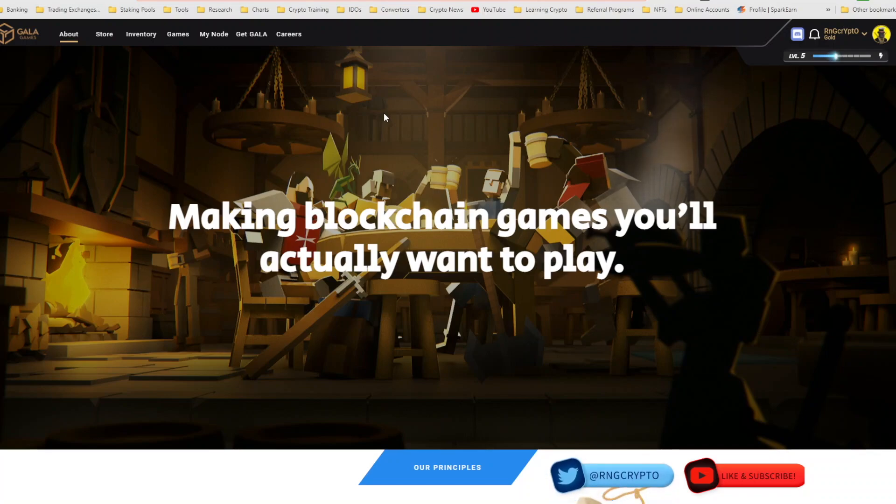
pyautogui.moveTo(359, 146)
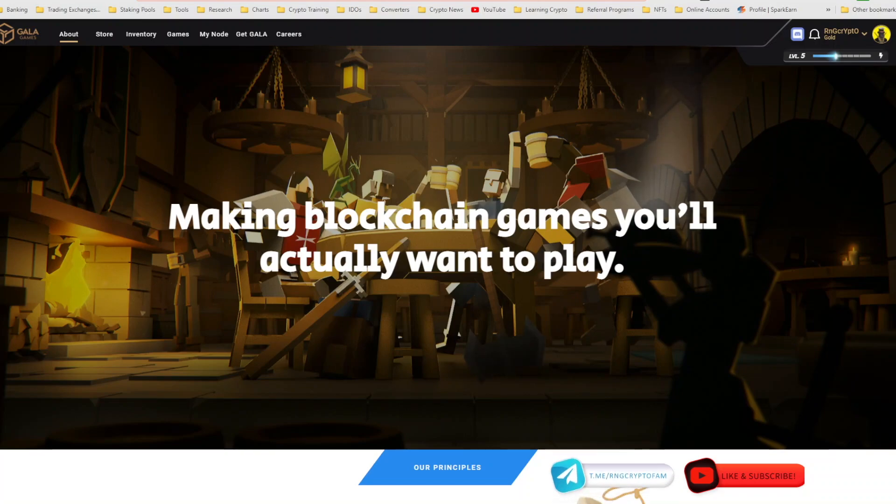
# Browse the Gala Games catalogue of five titles, then return to the news article.
pyautogui.click(178, 34)
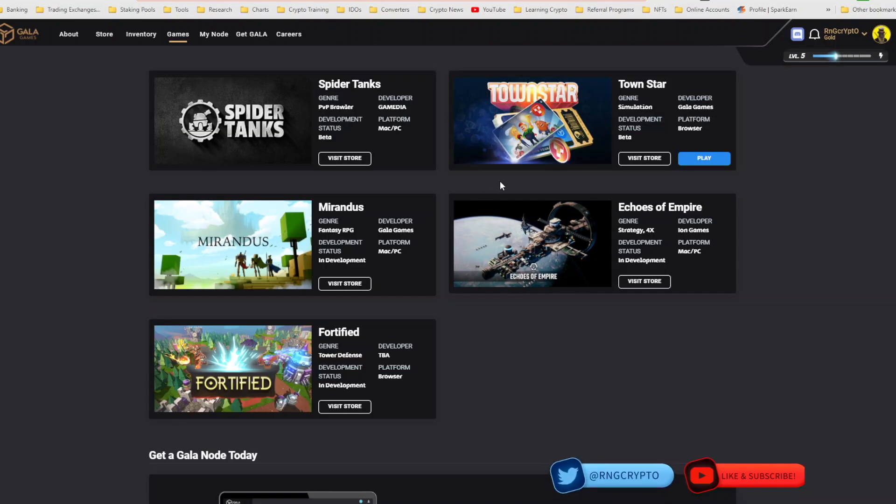
pyautogui.moveTo(804, 166)
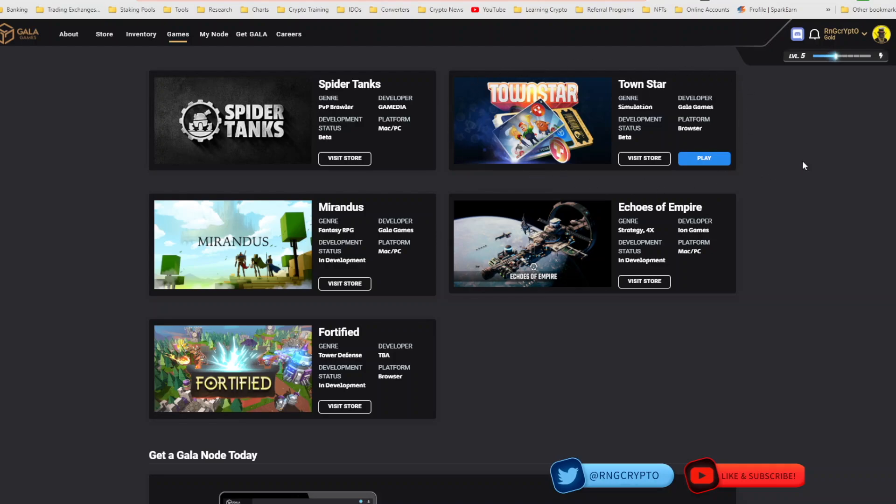
pyautogui.moveTo(477, 183)
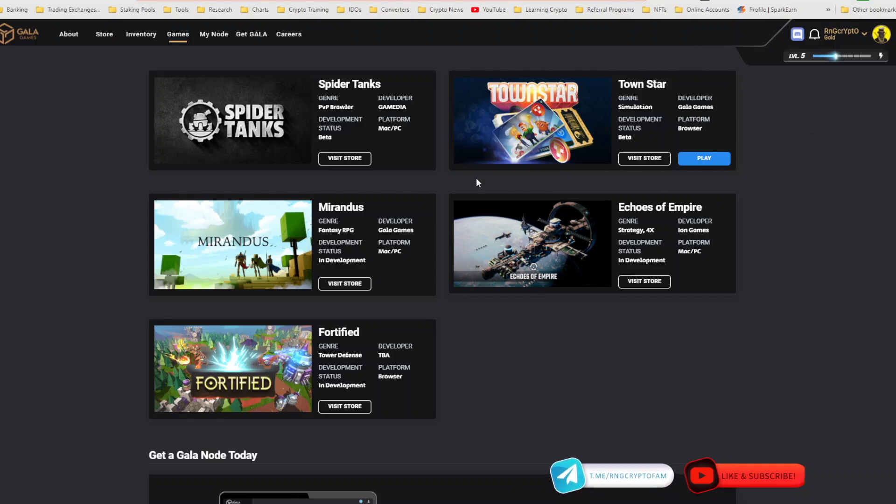
pyautogui.moveTo(400, 168)
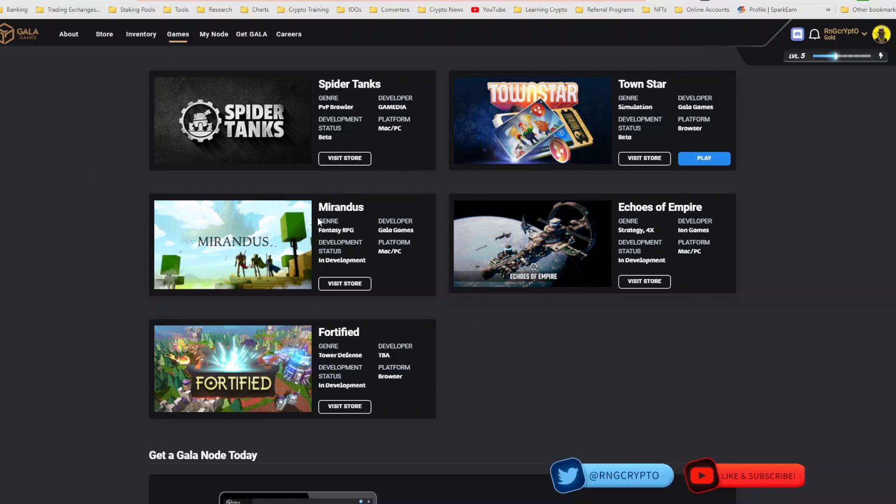
pyautogui.moveTo(728, 187)
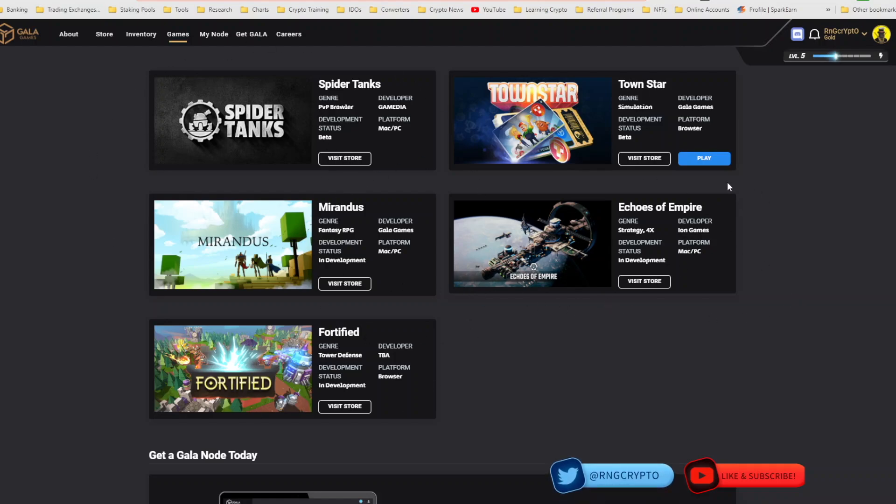
pyautogui.moveTo(125, 190)
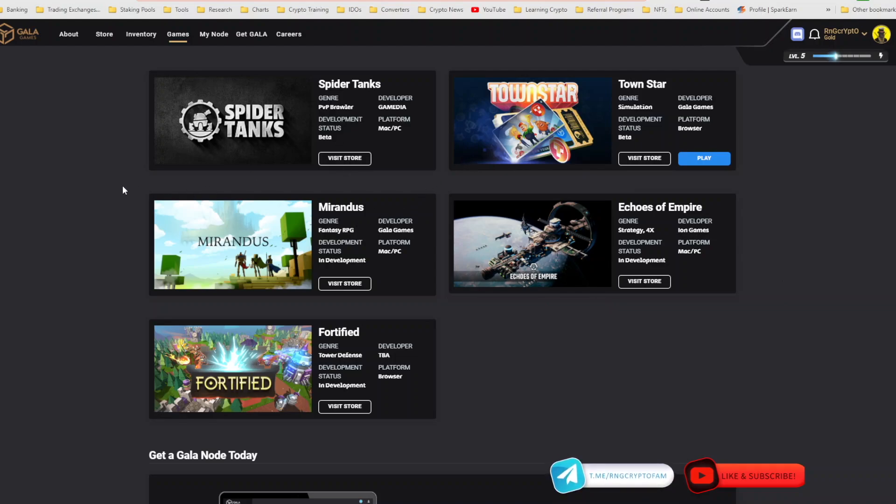
pyautogui.moveTo(313, 215)
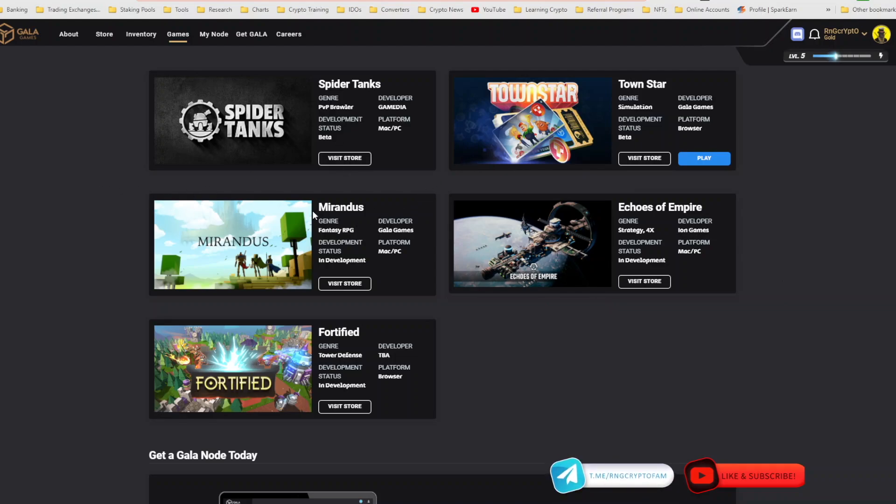
pyautogui.moveTo(236, 223)
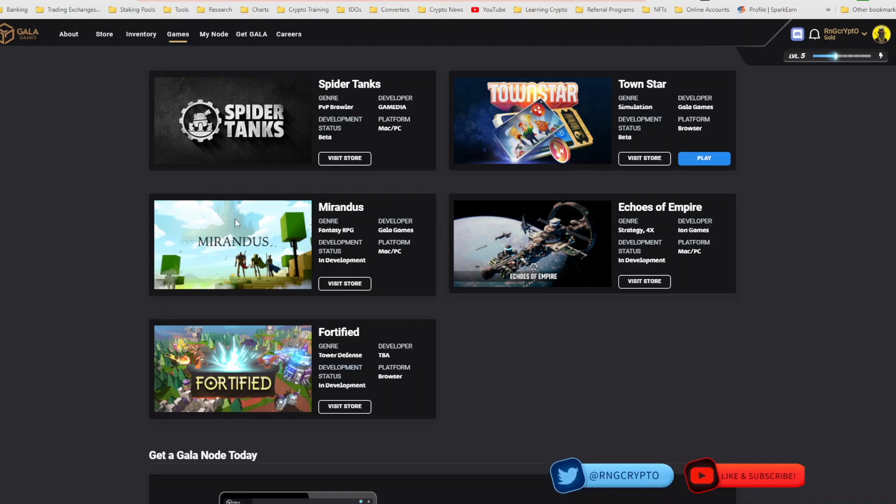
pyautogui.moveTo(237, 224)
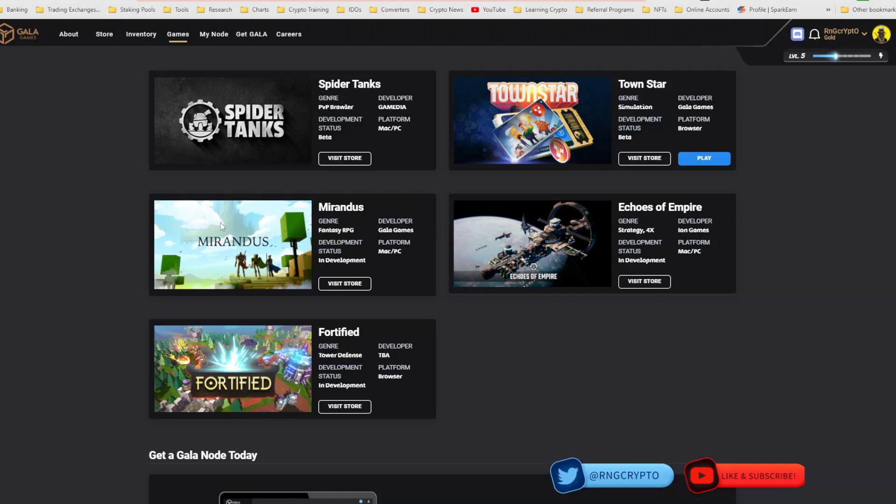
pyautogui.moveTo(244, 236)
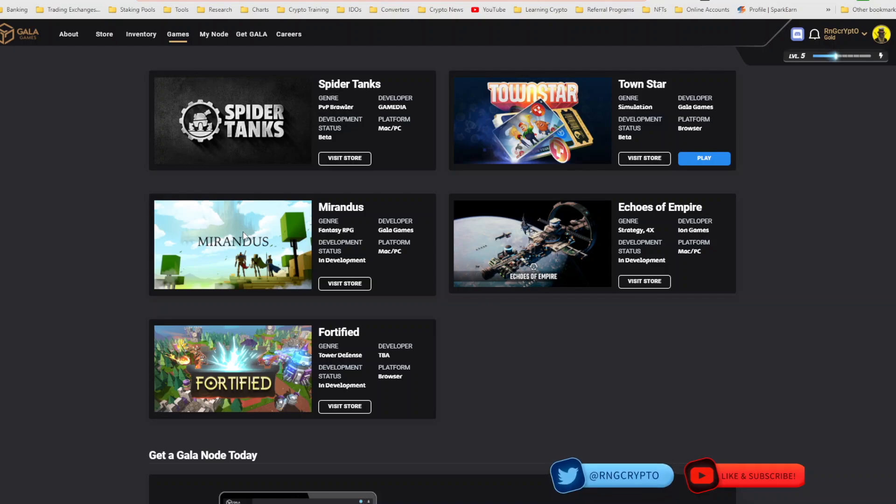
pyautogui.moveTo(309, 125)
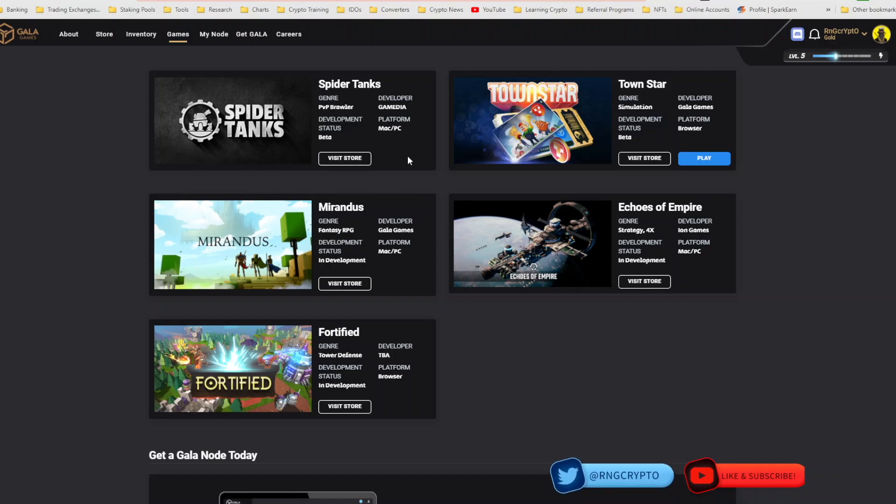
pyautogui.moveTo(436, 157)
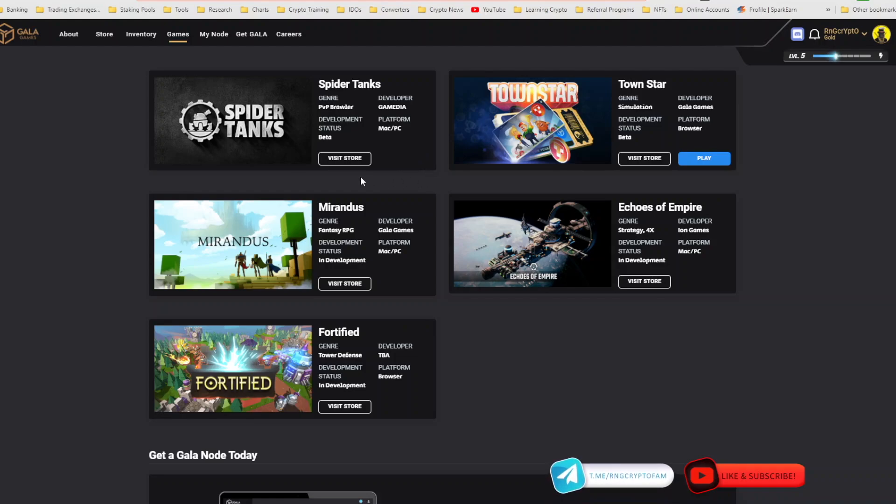
pyautogui.moveTo(231, 175)
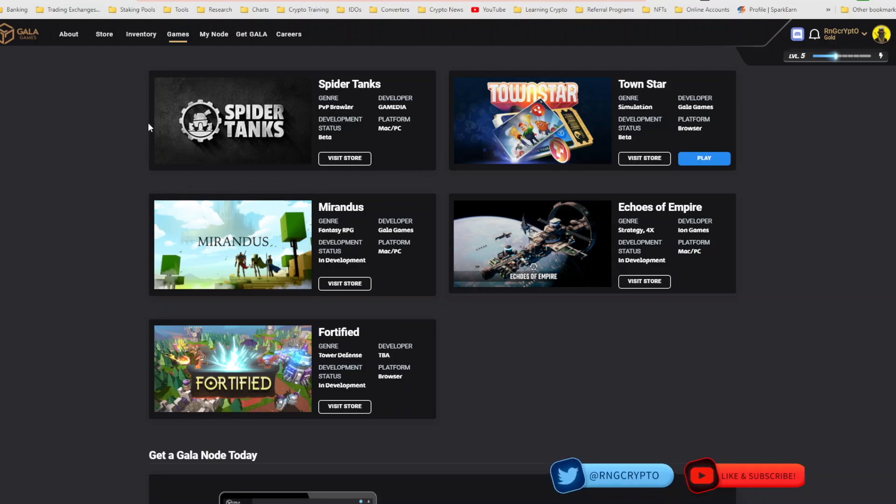
pyautogui.moveTo(266, 165)
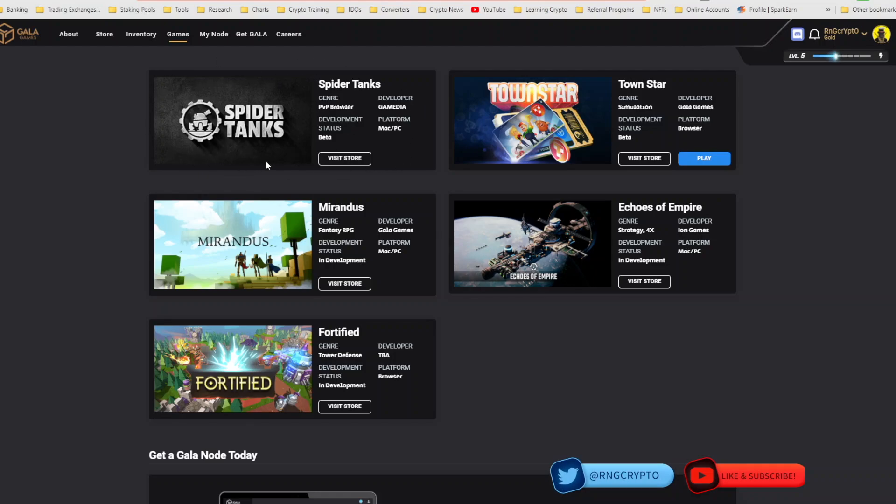
pyautogui.moveTo(208, 261)
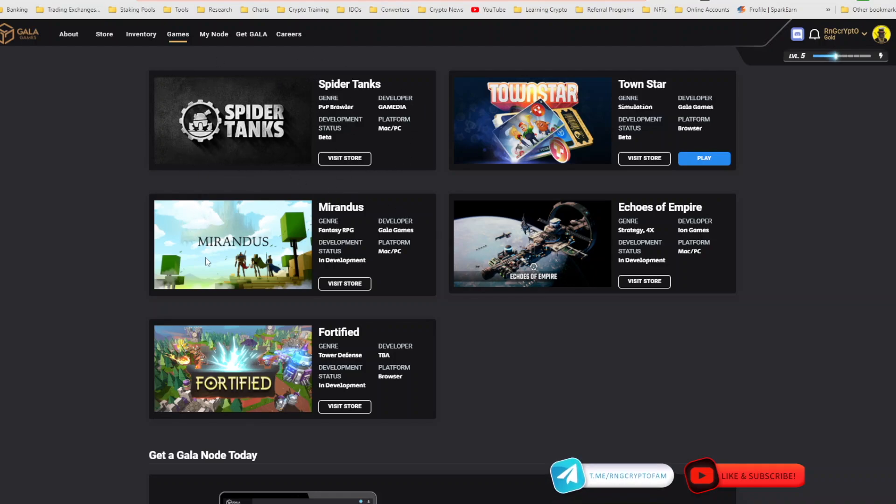
pyautogui.moveTo(151, 220)
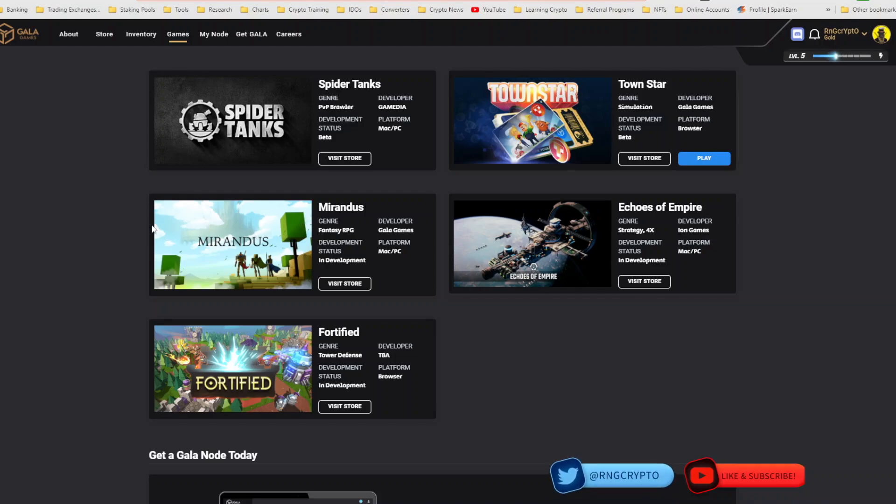
pyautogui.moveTo(167, 235)
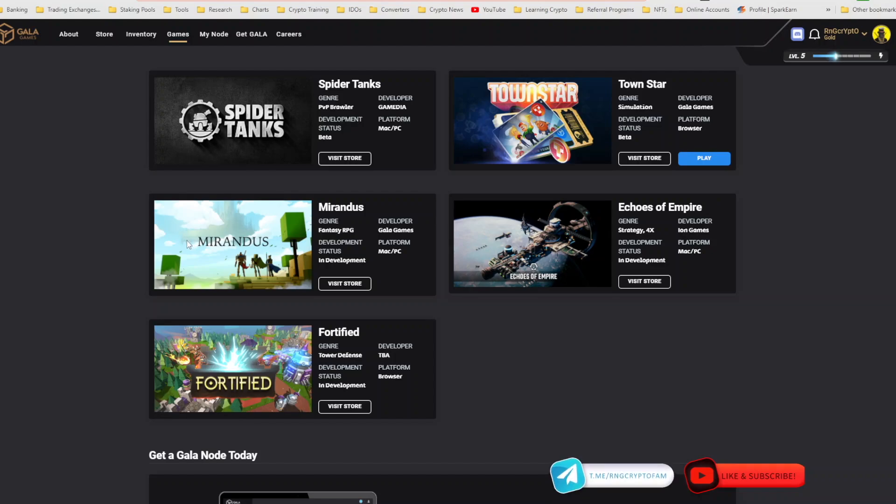
pyautogui.moveTo(193, 244)
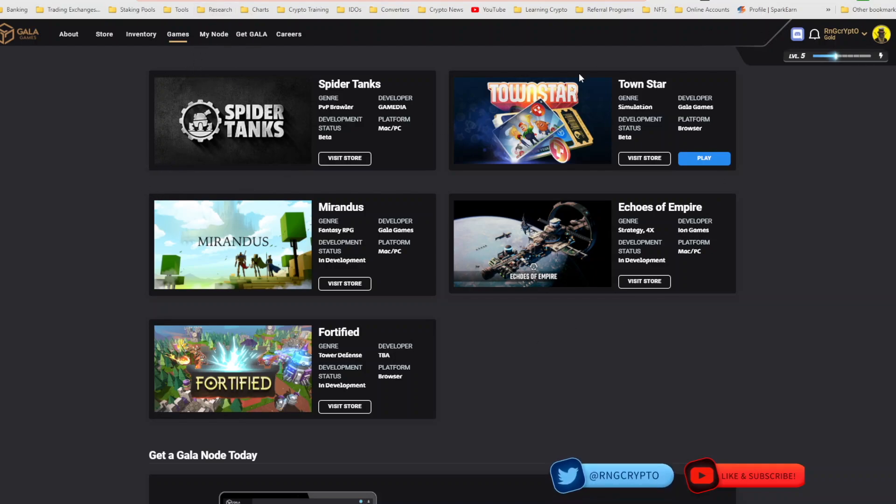
pyautogui.moveTo(743, 111)
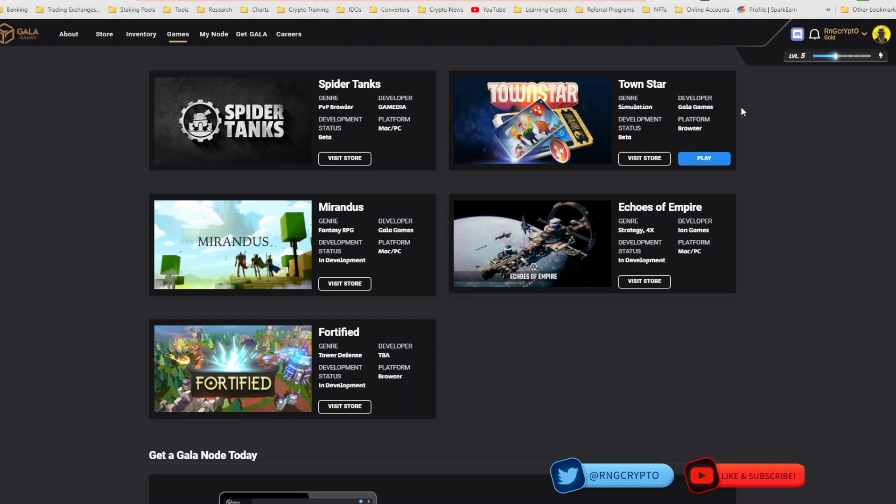
pyautogui.moveTo(750, 183)
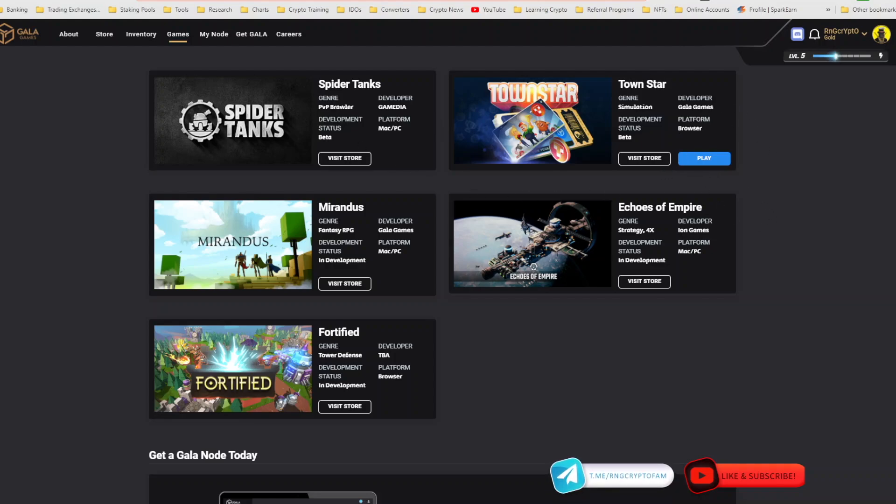
pyautogui.click(68, 34)
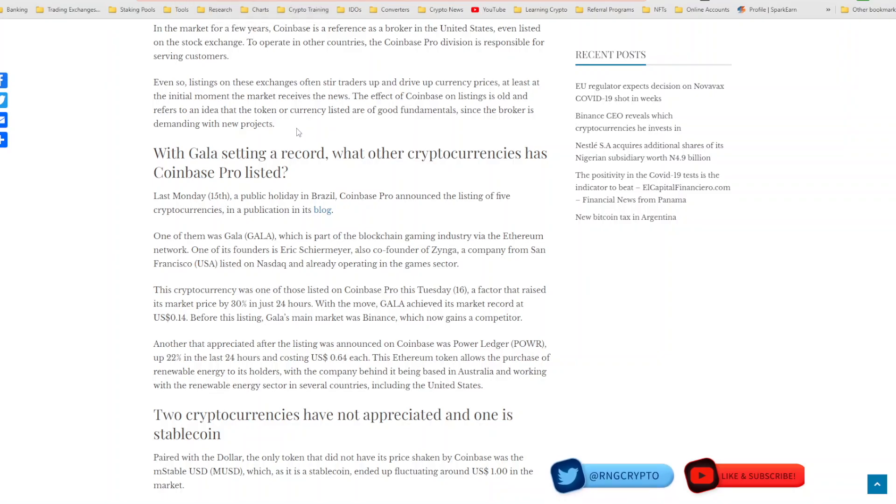
pyautogui.moveTo(200, 135)
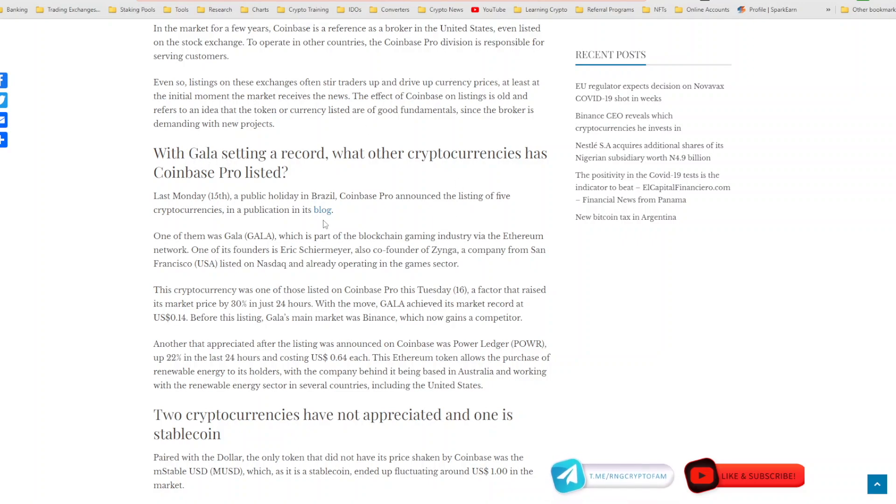
pyautogui.moveTo(286, 247)
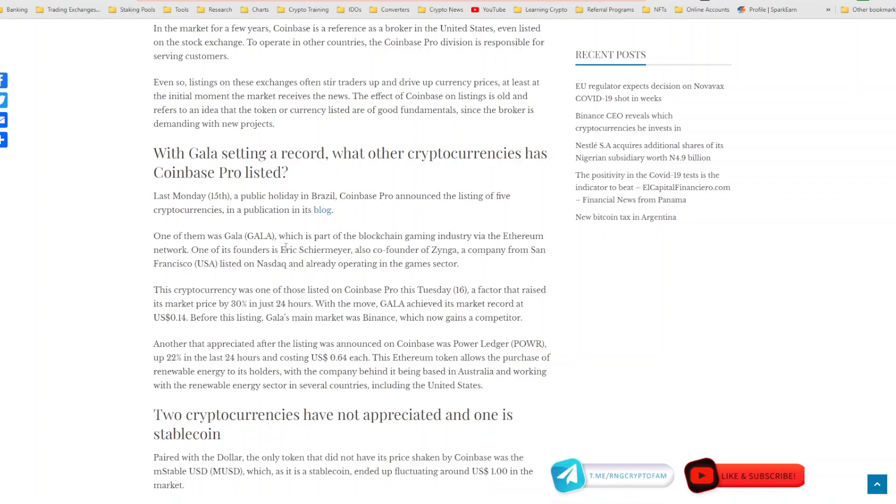
# Highlight the Gala founder's name in the Coinbase Pro listing article.
pyautogui.doubleClick(318, 250)
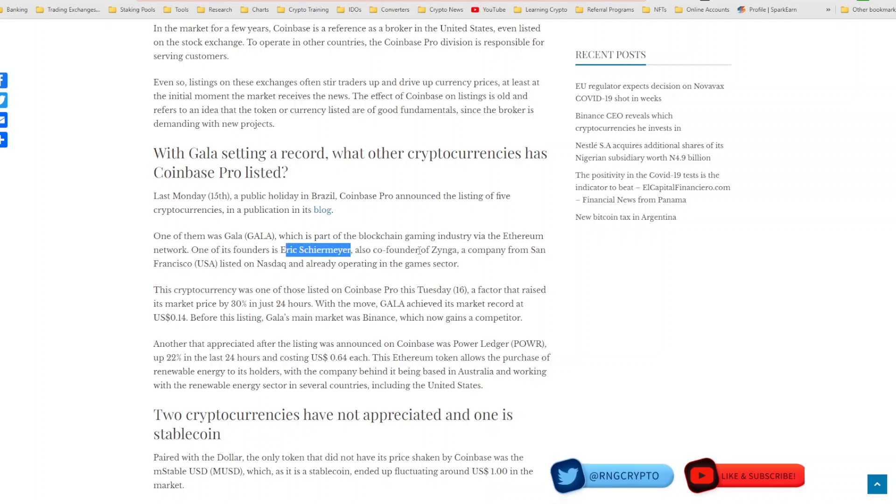
pyautogui.doubleClick(443, 250)
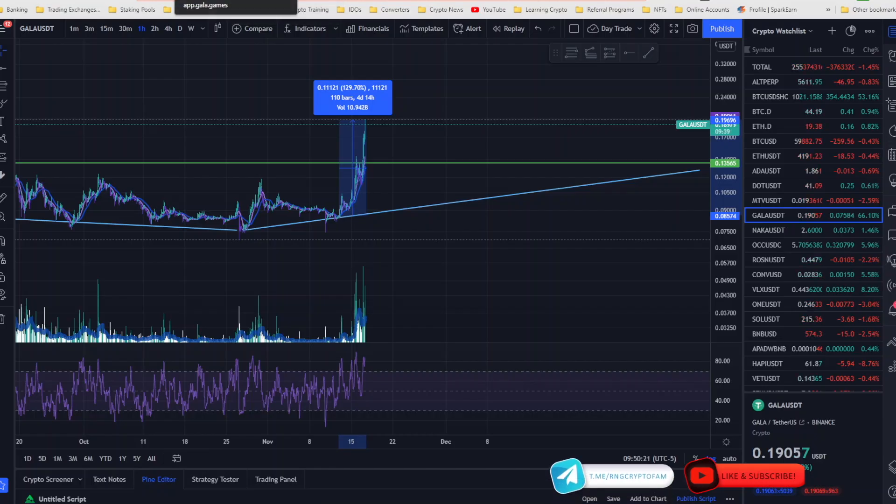
pyautogui.moveTo(252, 75)
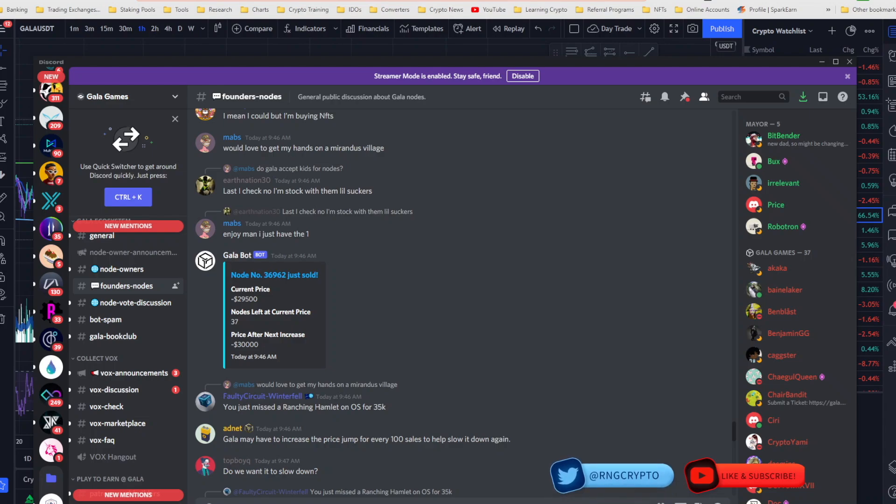
pyautogui.moveTo(840, 316)
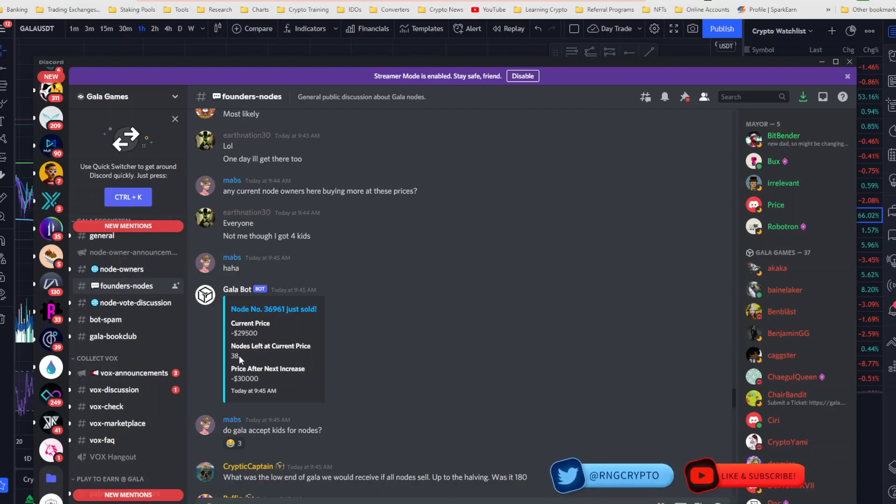
pyautogui.moveTo(439, 333)
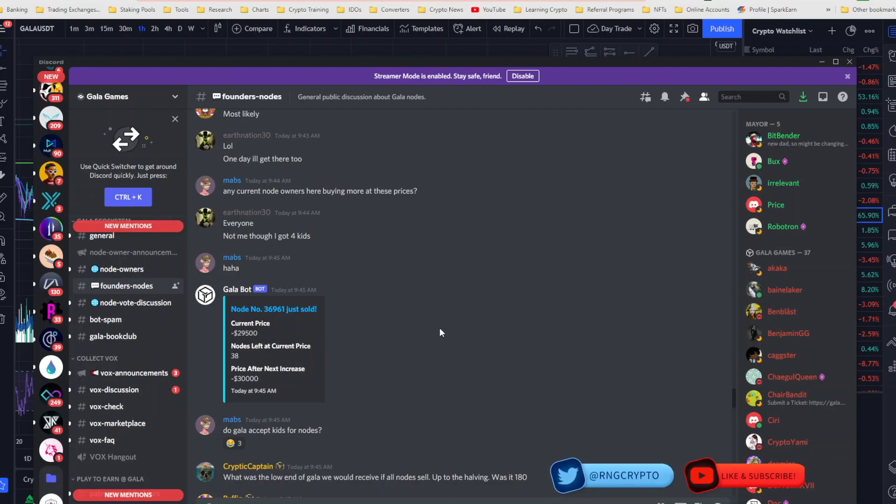
# Scroll the #founders-nodes channel to read Gala Bot node sale posts.
pyautogui.scroll(-3)
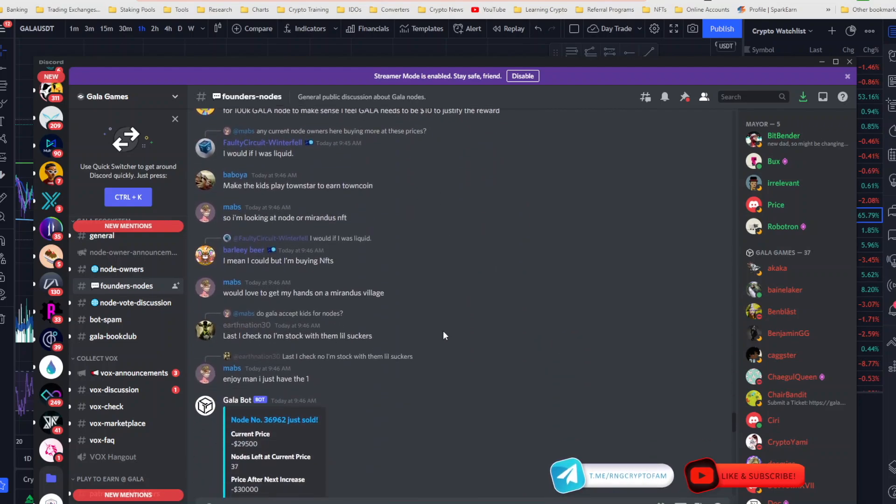
pyautogui.scroll(-3)
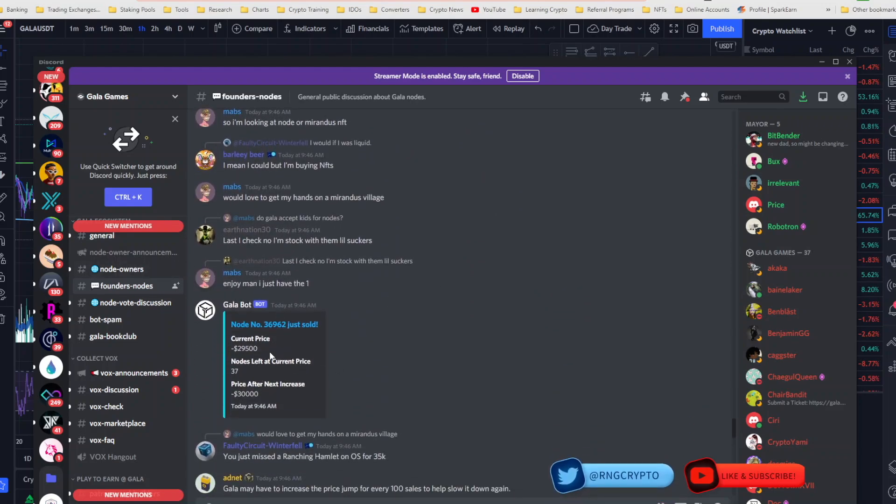
pyautogui.moveTo(256, 372)
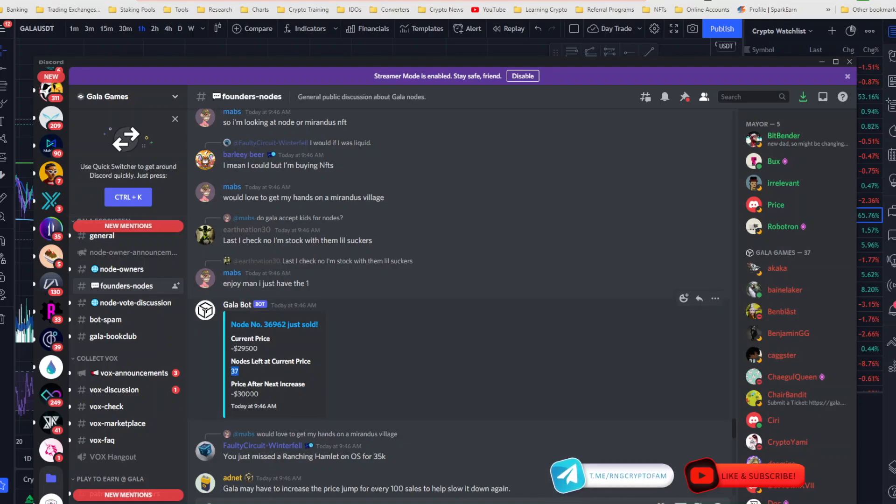
pyautogui.scroll(-3)
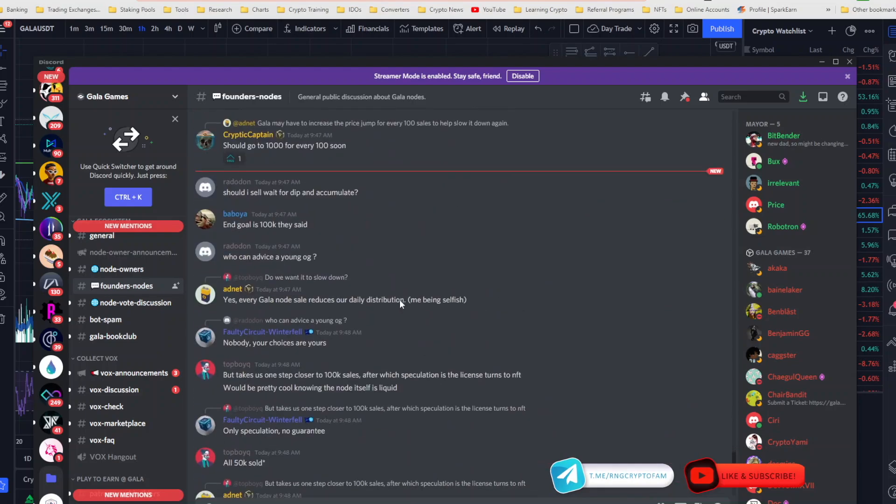
pyautogui.scroll(-3)
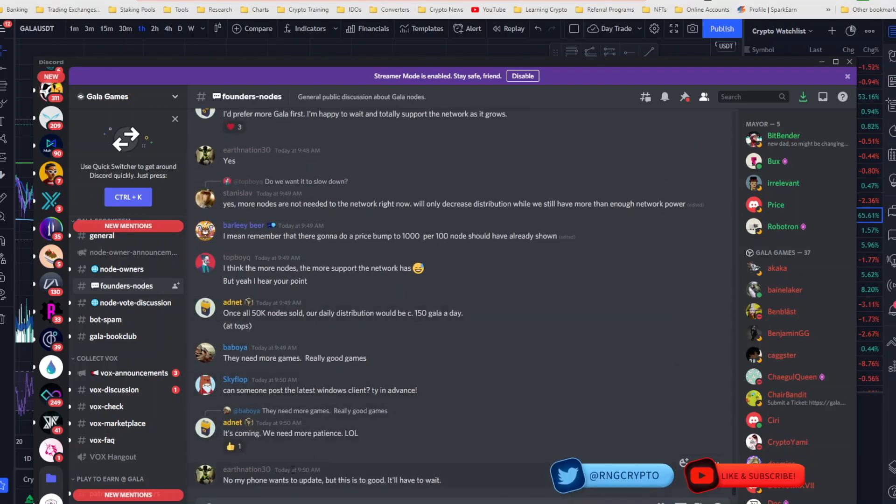
pyautogui.scroll(3)
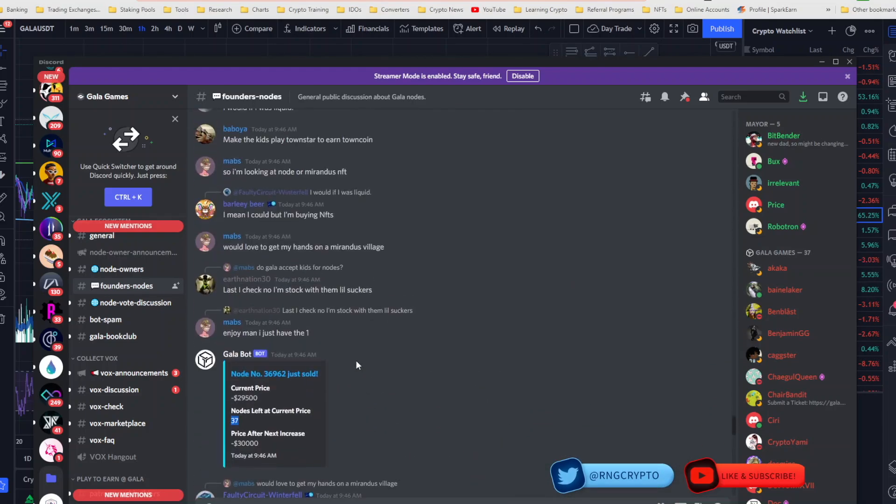